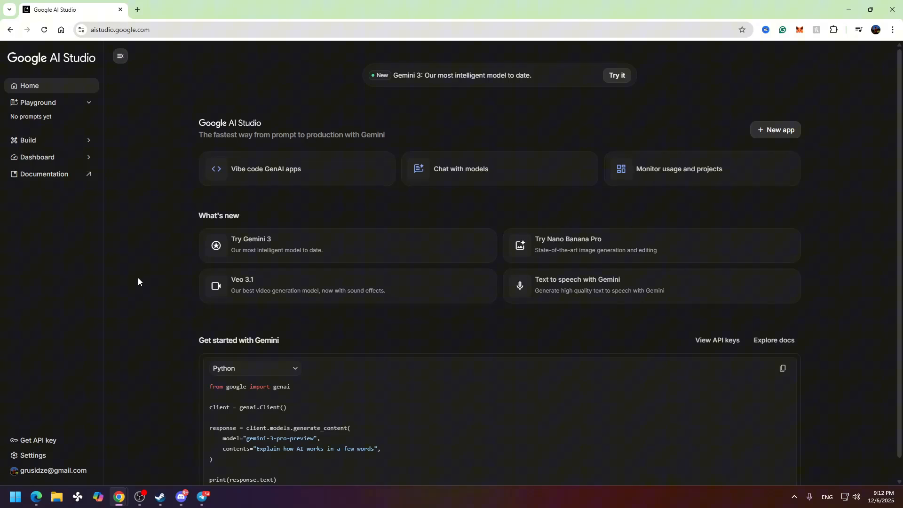
pyautogui.moveTo(127, 204)
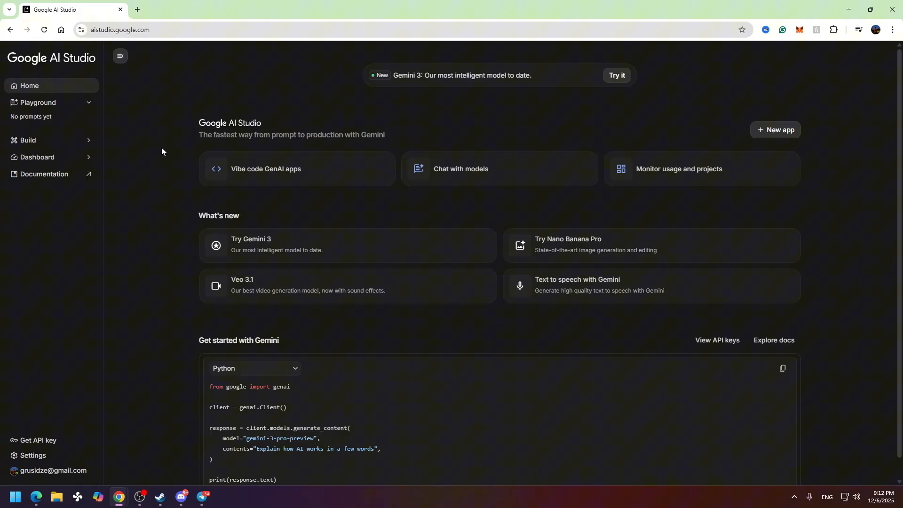
pyautogui.moveTo(147, 94)
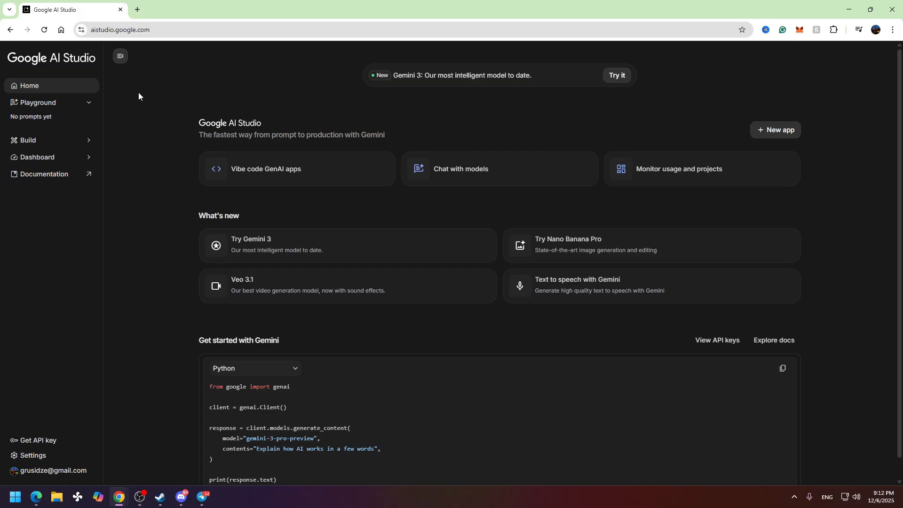
pyautogui.moveTo(67, 89)
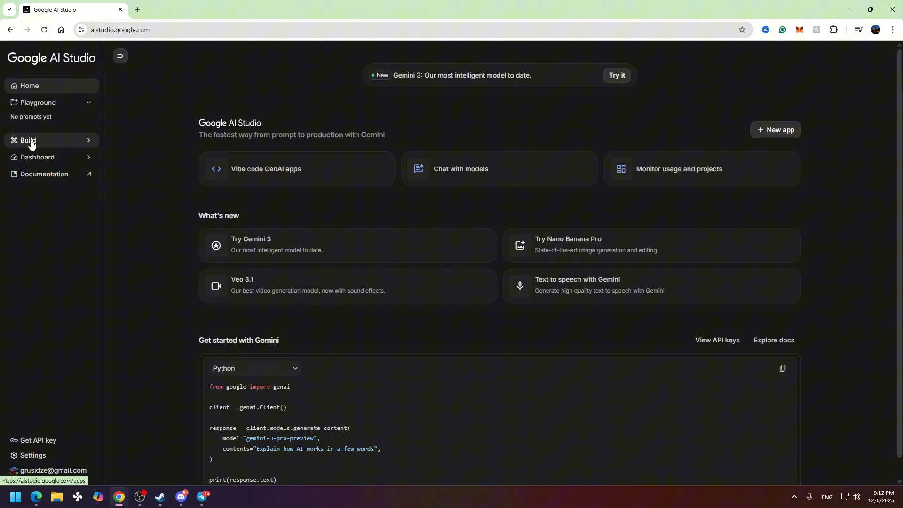
# - Show the Your apps page listing the existing Calculator App
pyautogui.click(27, 140)
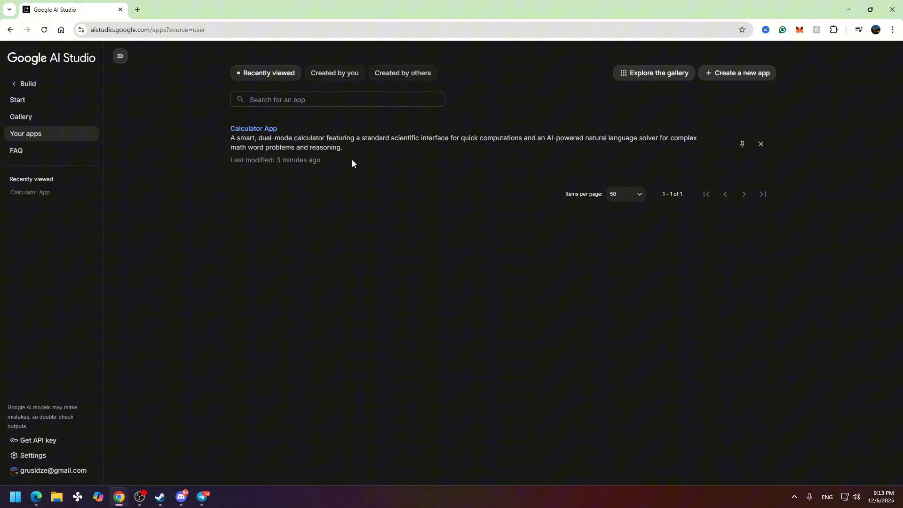
pyautogui.moveTo(243, 178)
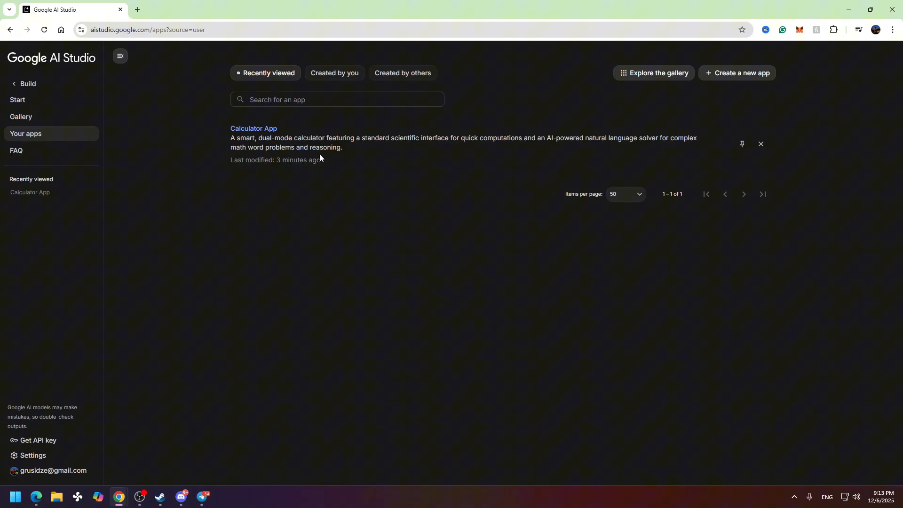
pyautogui.moveTo(252, 133)
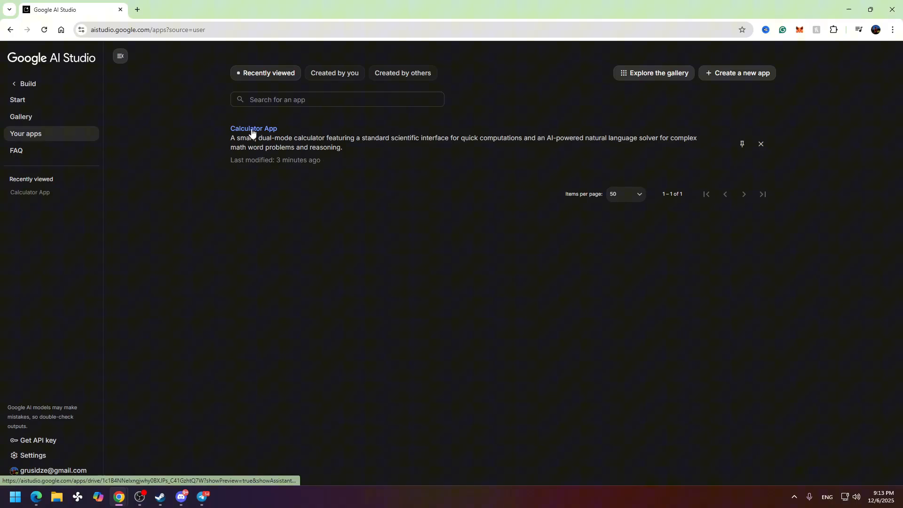
# - Load the Calculator App project with its generated files and calculator preview
pyautogui.click(252, 128)
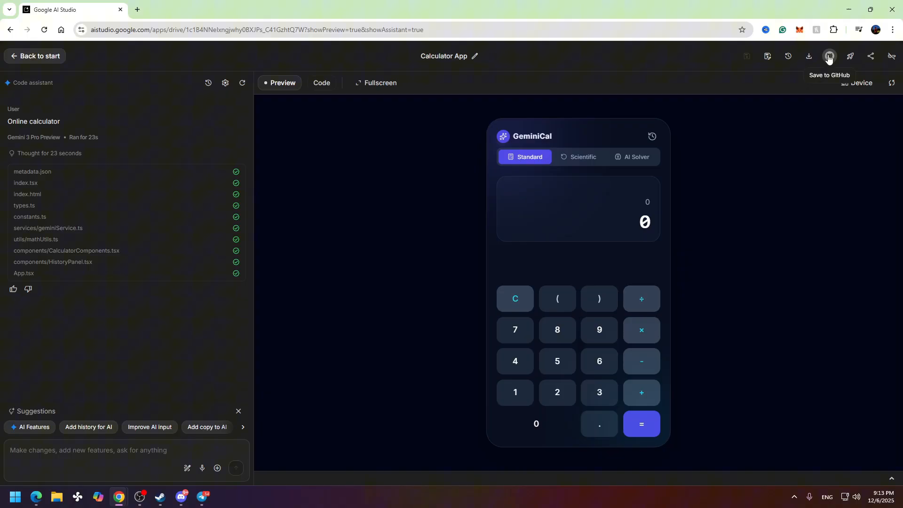
# - Start Save to GitHub and authorize Google AI Studio, reaching the blank new-repository form
pyautogui.click(827, 56)
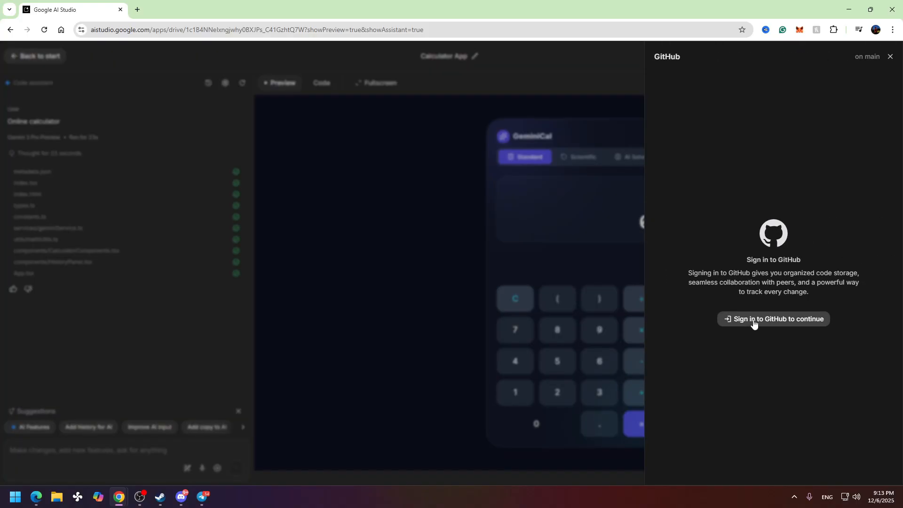
pyautogui.moveTo(774, 323)
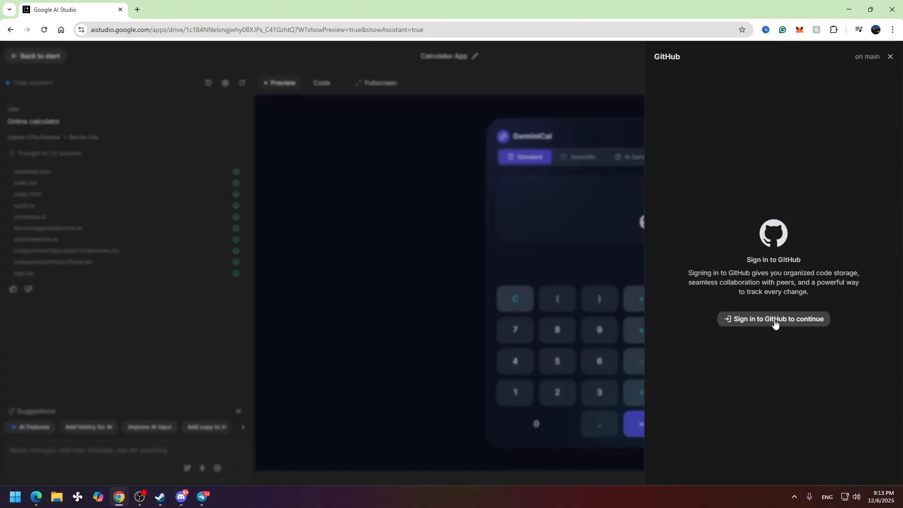
pyautogui.click(774, 318)
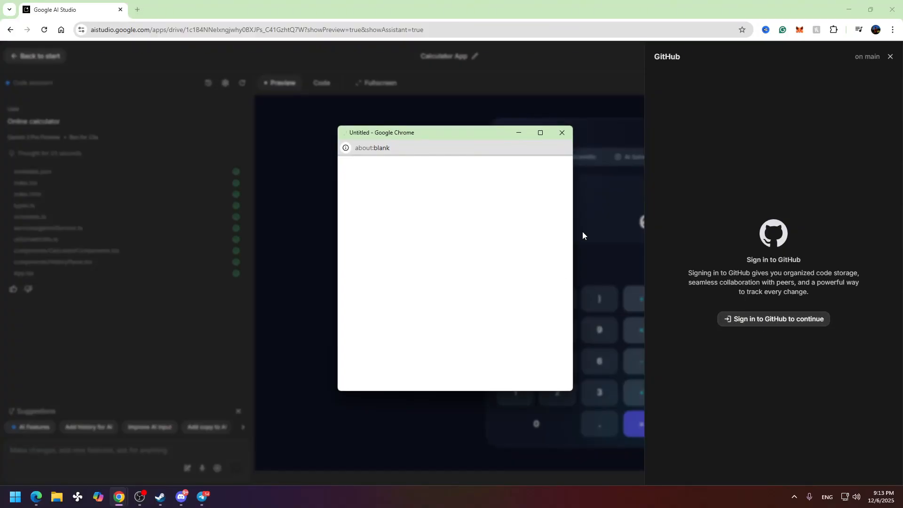
pyautogui.click(773, 319)
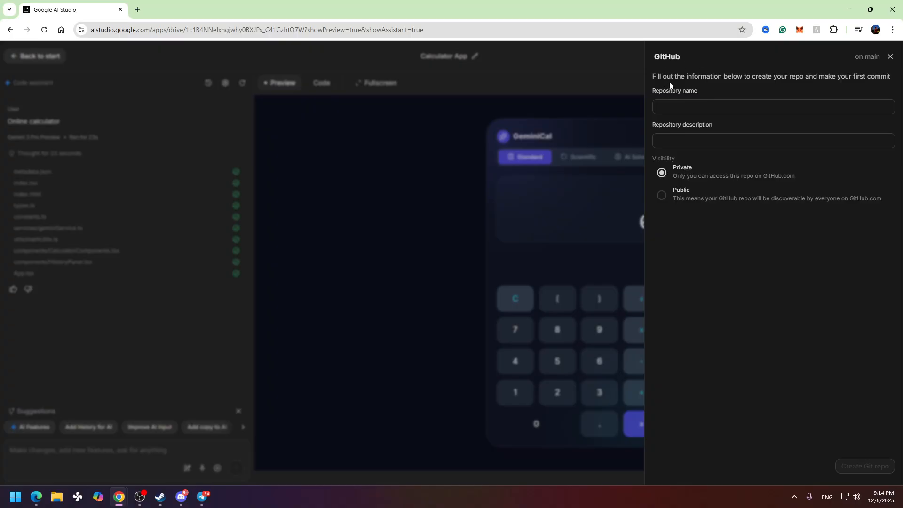
# - Create a private repo named 'Google ai studio Calculator' with description 'Gith'
pyautogui.write('Google ai studio Calculator')
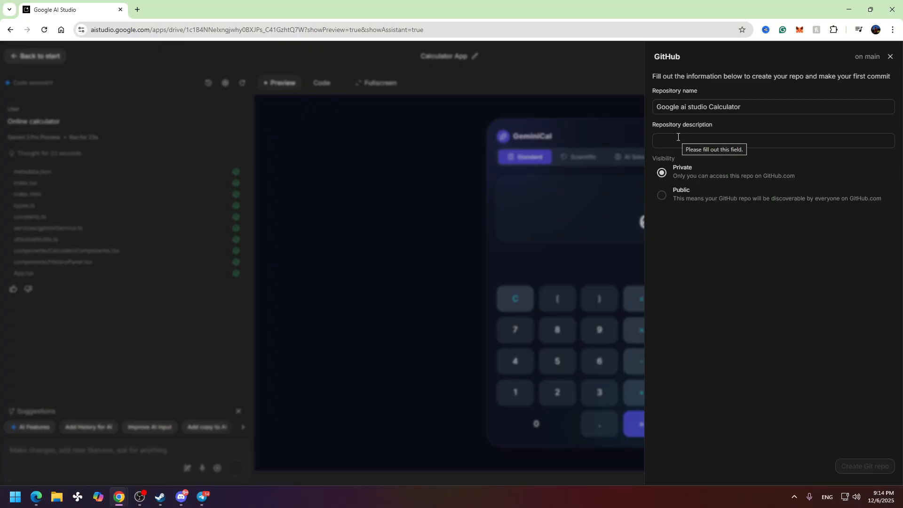
pyautogui.write('Github')
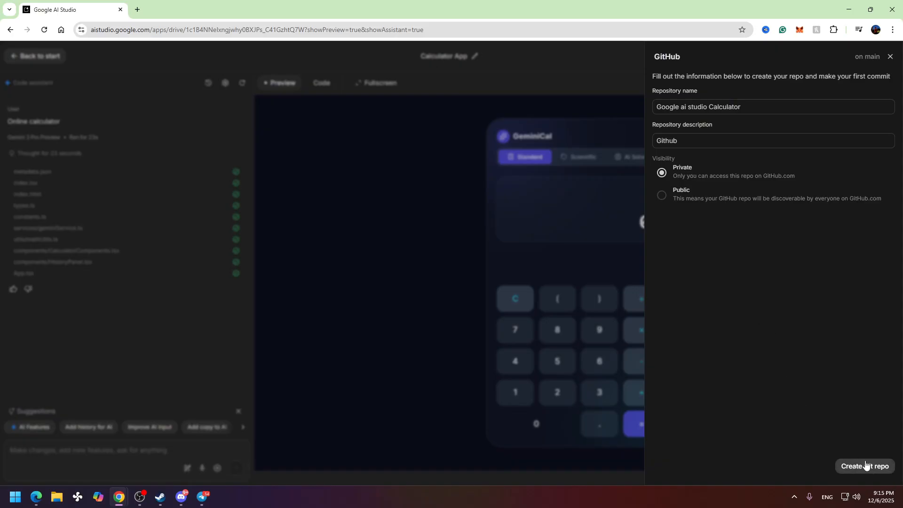
pyautogui.click(864, 465)
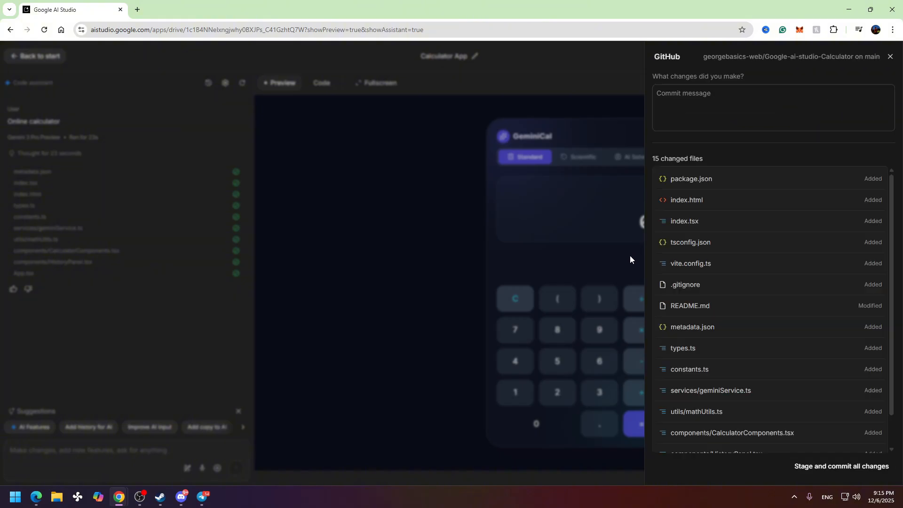
# - Draft a Vite-and-React commit message for the 15 changed files, then leave the GitHub panel
pyautogui.click(771, 107)
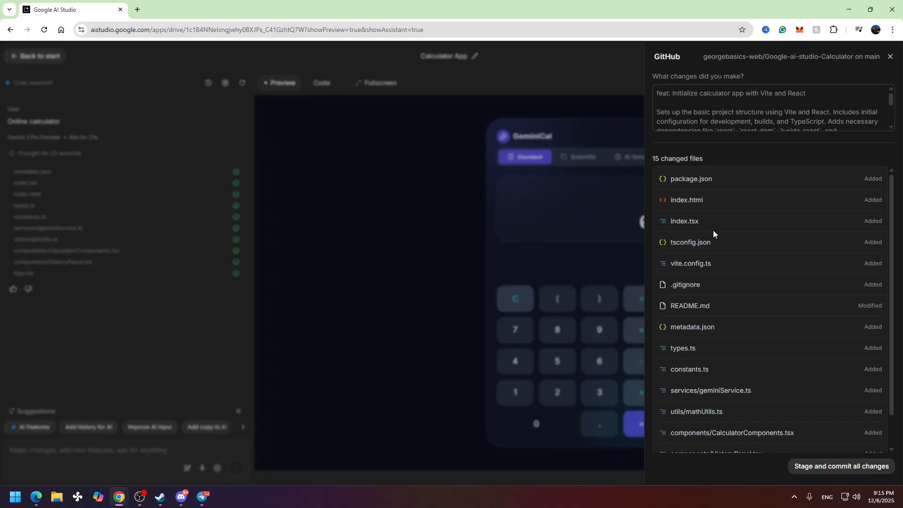
pyautogui.moveTo(212, 194)
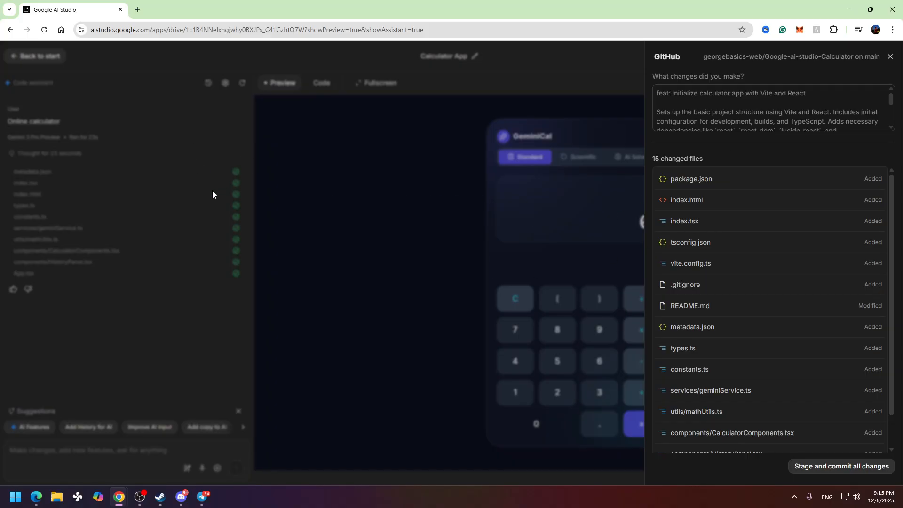
pyautogui.moveTo(124, 58)
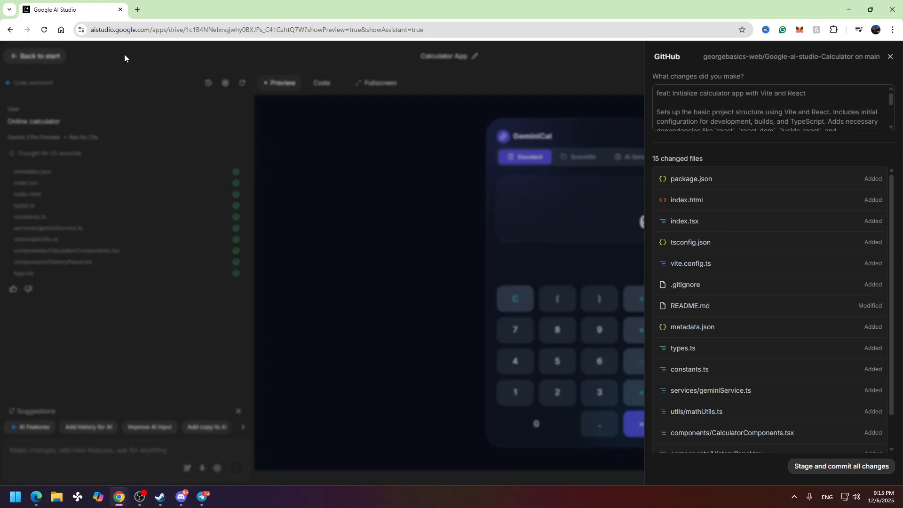
pyautogui.moveTo(219, 155)
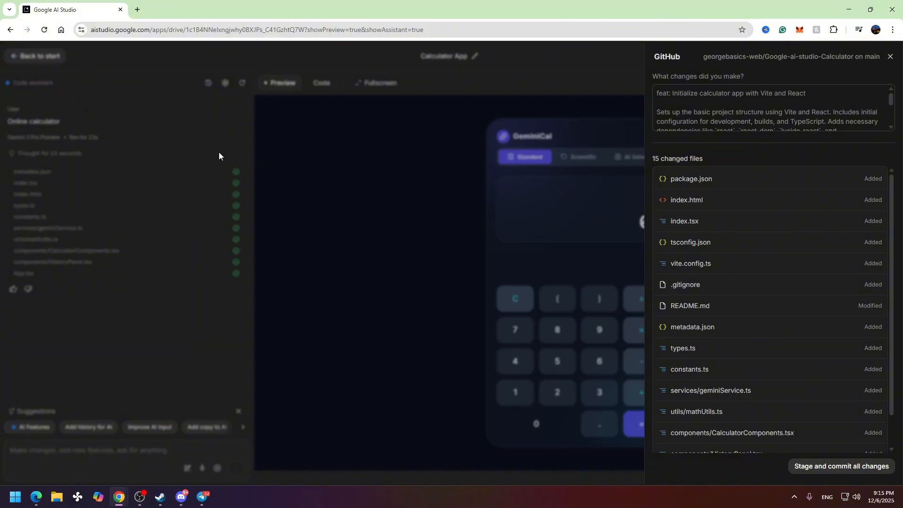
pyautogui.moveTo(581, 235)
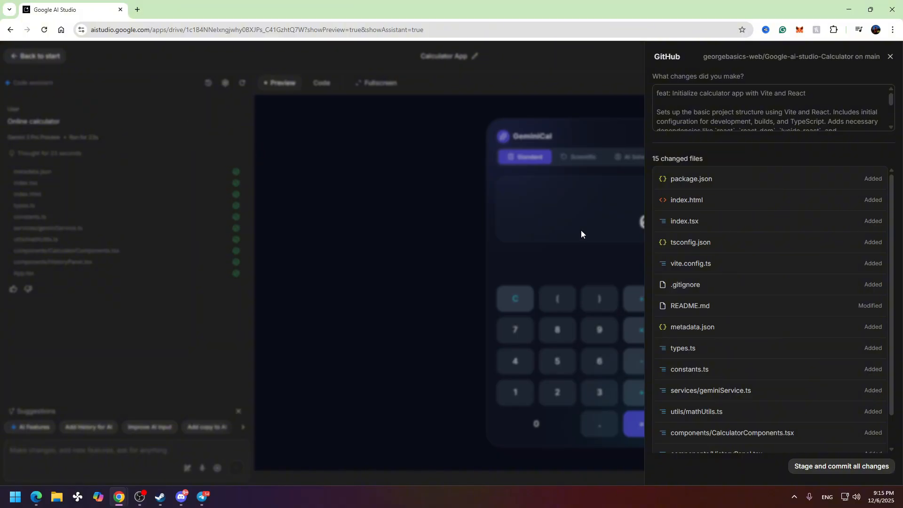
pyautogui.click(891, 57)
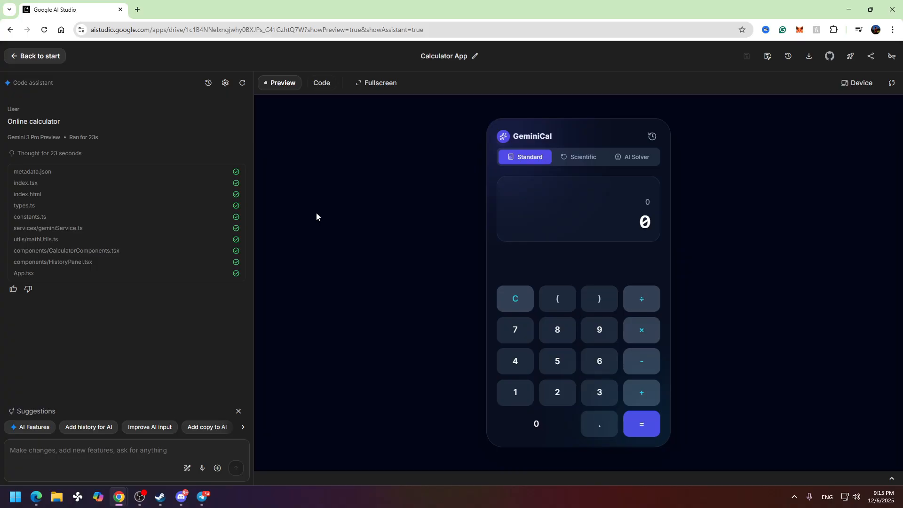